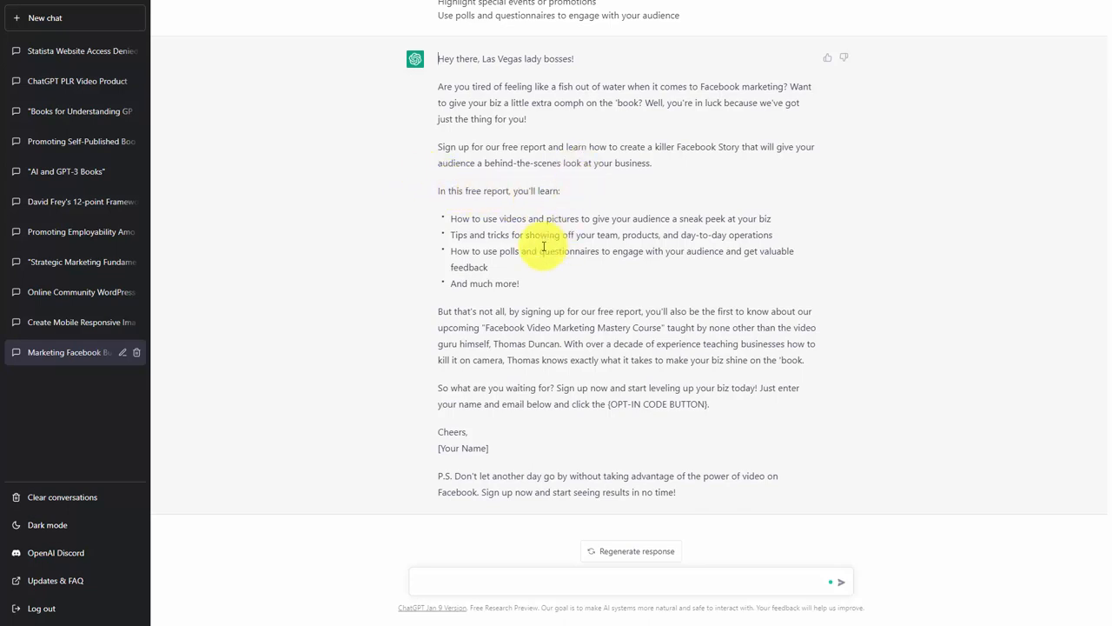
{"action": "mouse_move", "coordinate": [434, 277]}
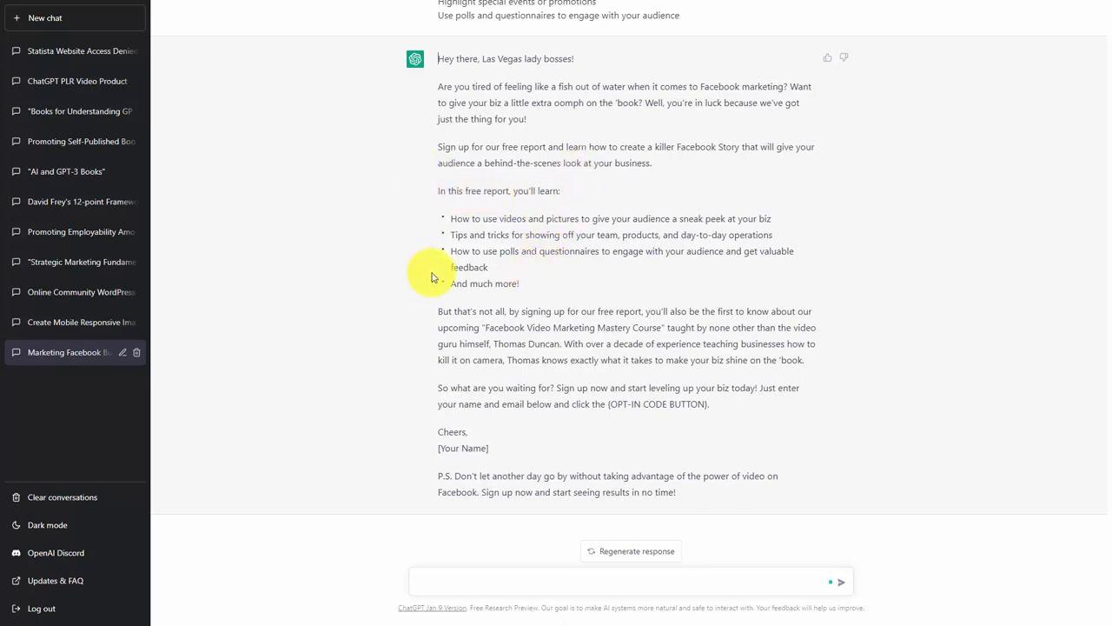
{"action": "mouse_move", "coordinate": [303, 406]}
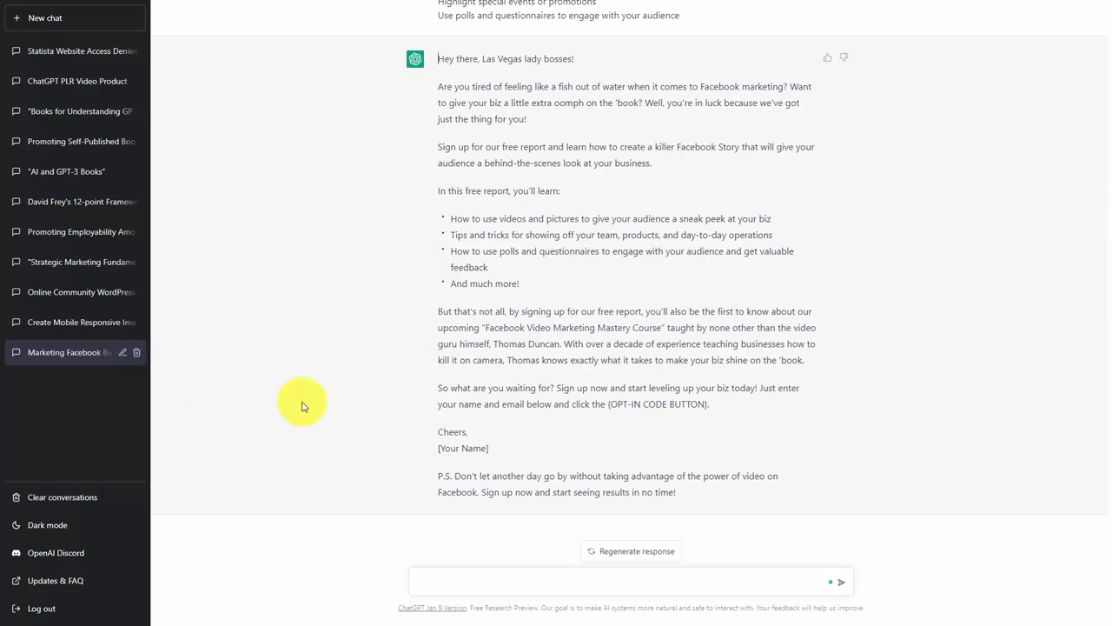
{"action": "mouse_move", "coordinate": [76, 352]}
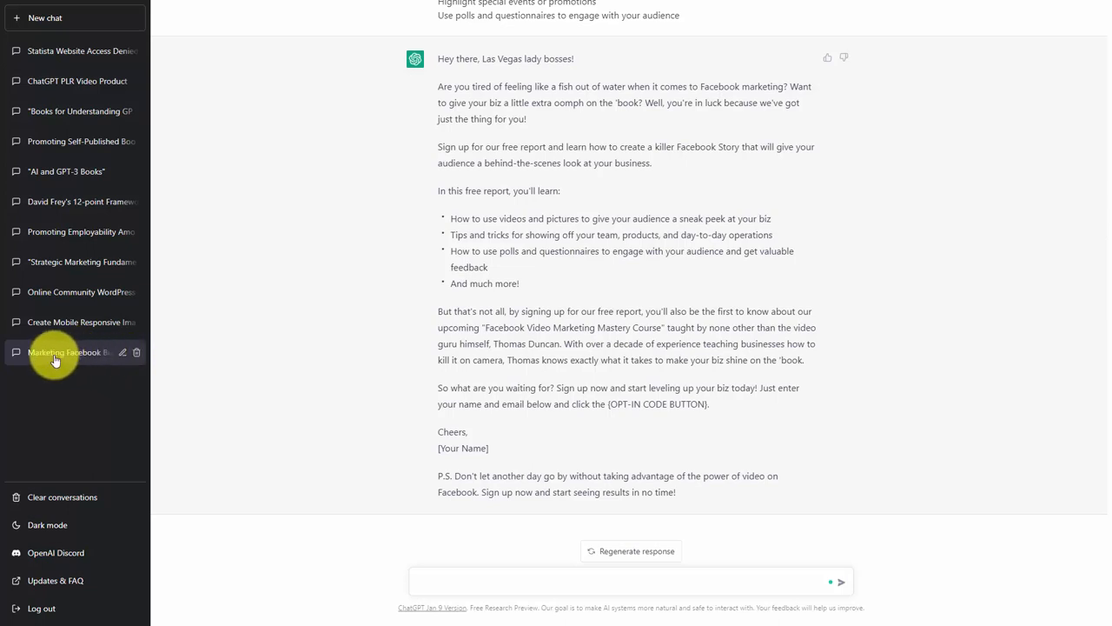
{"action": "mouse_move", "coordinate": [91, 365]}
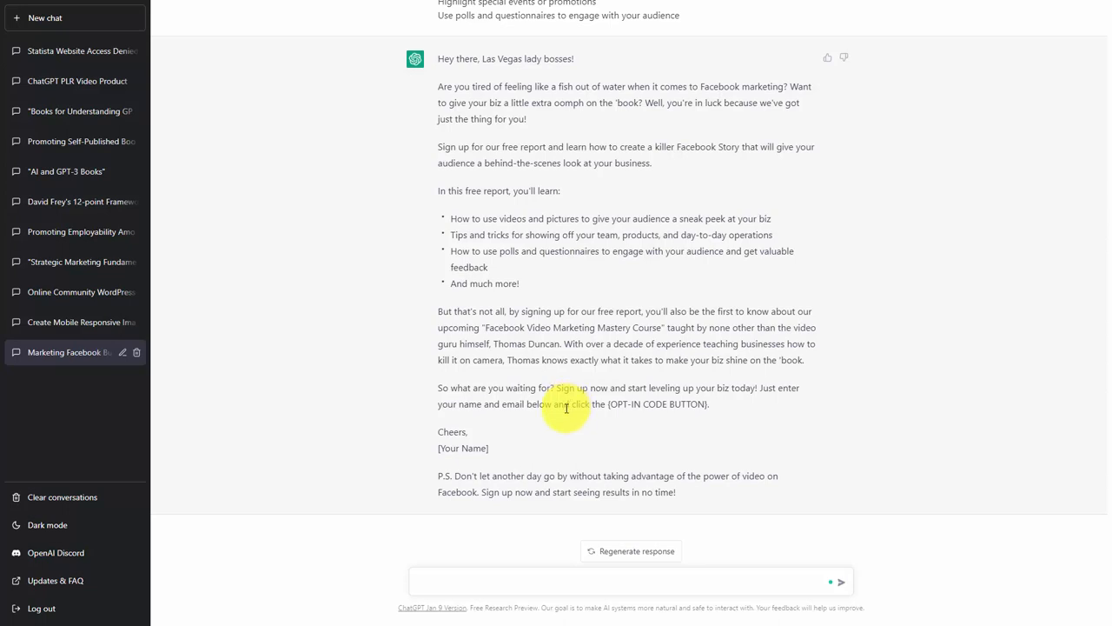
{"action": "mouse_move", "coordinate": [567, 416]}
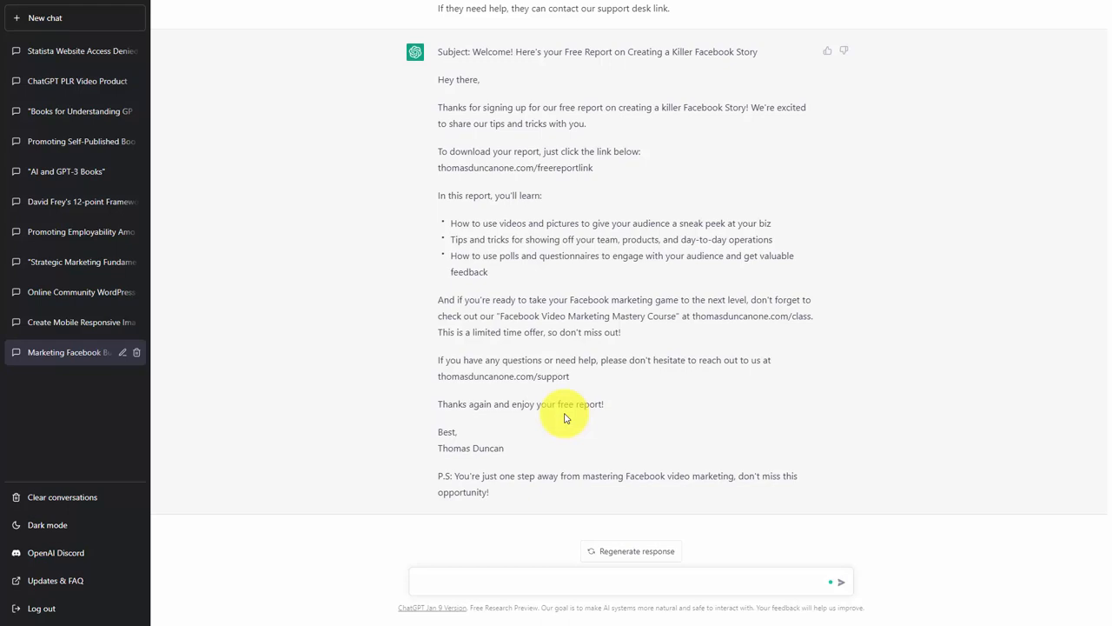
- Focus the message box below the finished Facebook Story report welcome email for a new prompt
{"action": "left_click", "coordinate": [630, 581]}
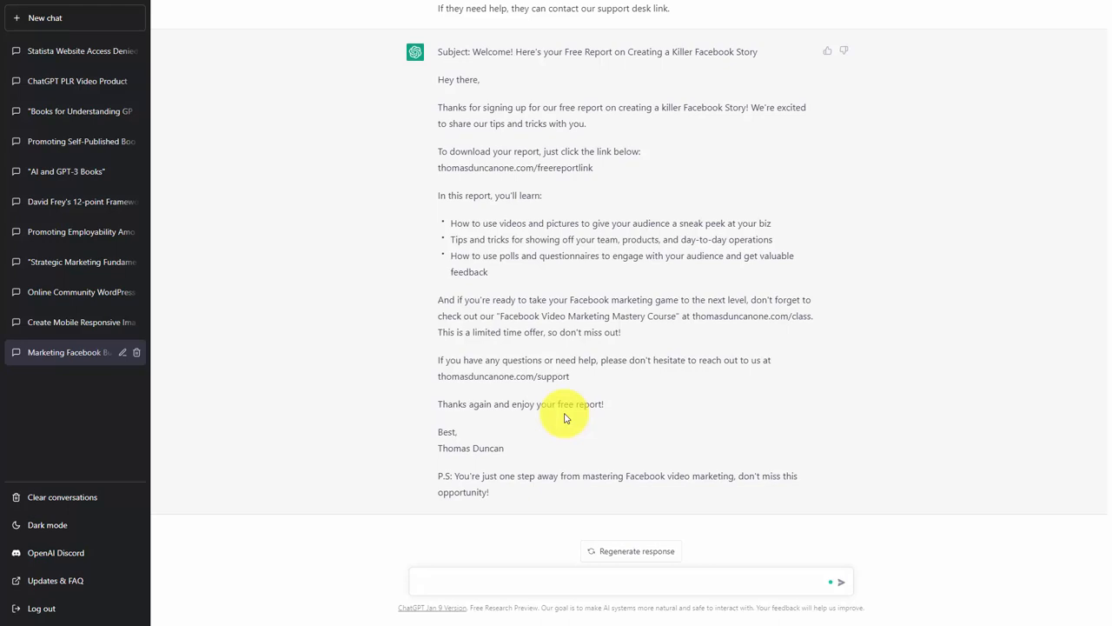
{"action": "left_click", "coordinate": [608, 581]}
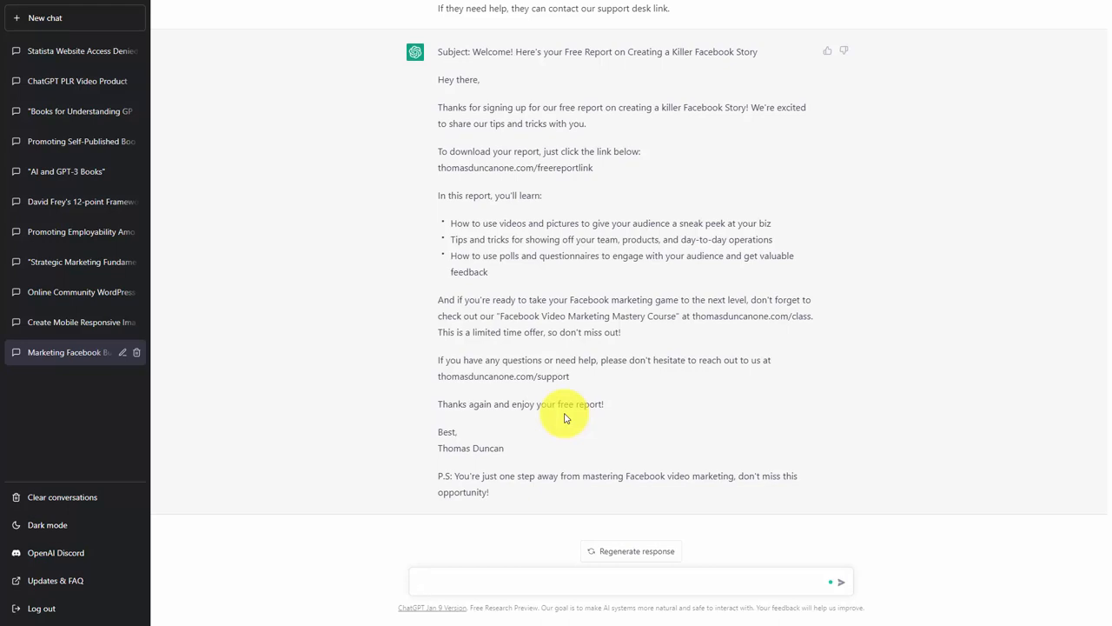
{"action": "left_click", "coordinate": [608, 582]}
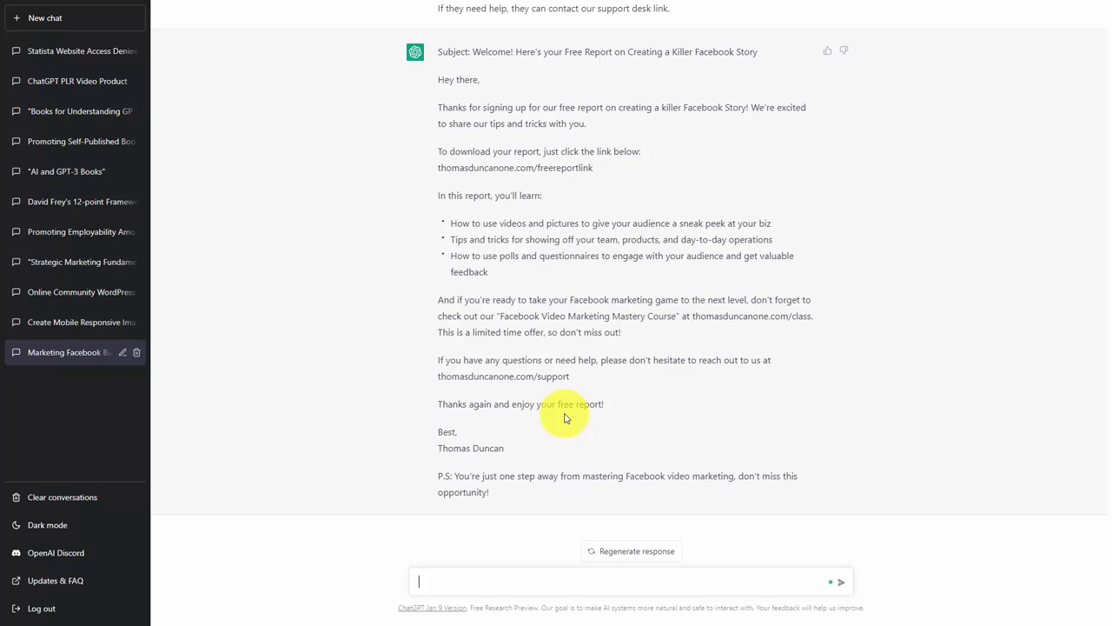